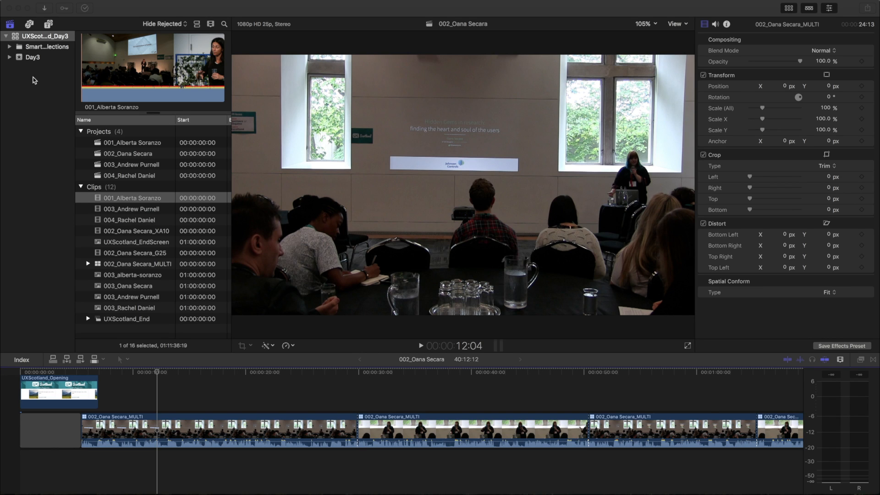
mouse_move(50, 143)
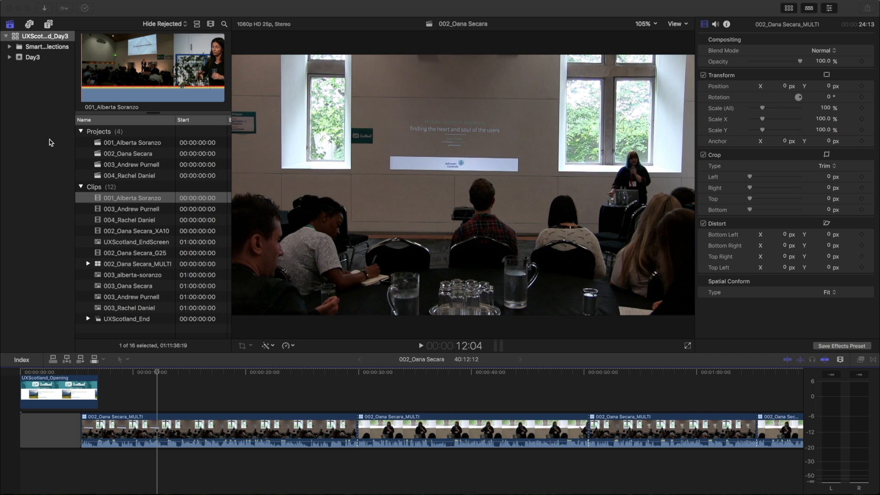
Consolidate UXScotland_Day3's original media into the library so storage lists one location
click(45, 36)
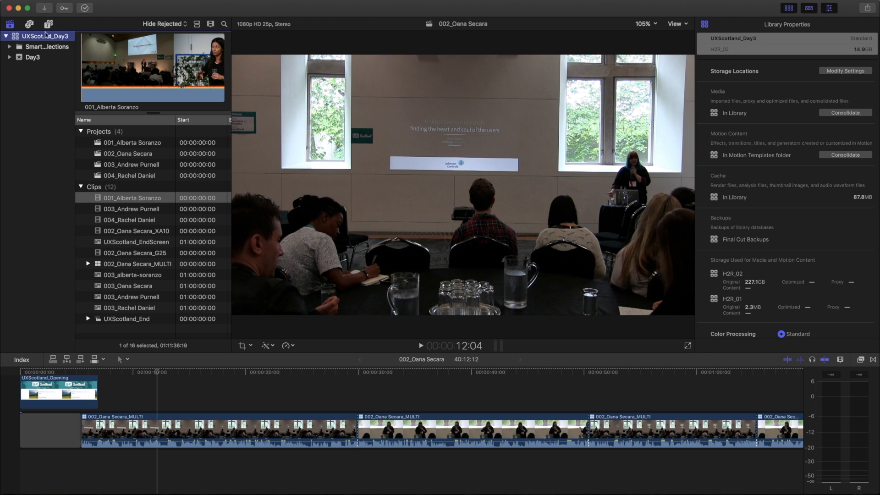
mouse_move(829, 62)
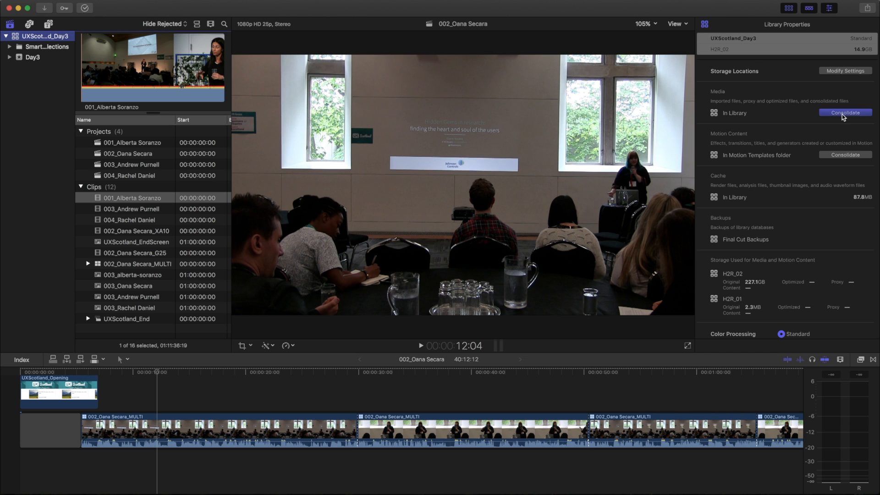
click(844, 113)
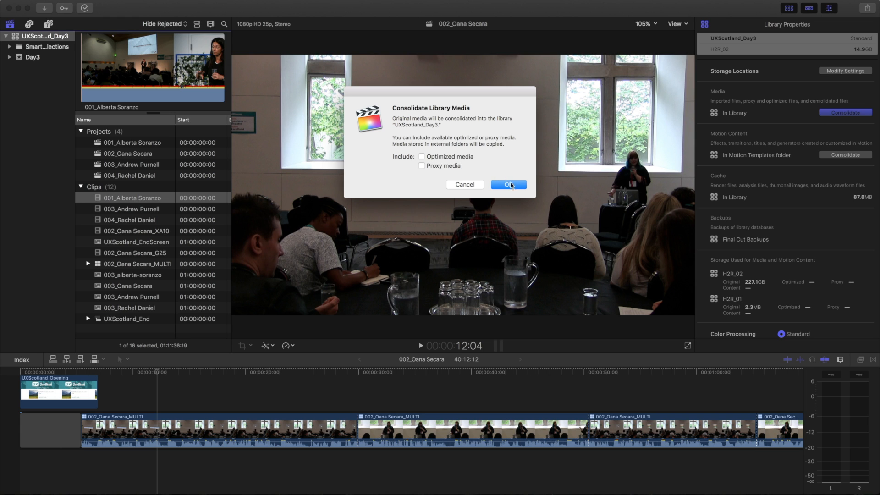
click(508, 185)
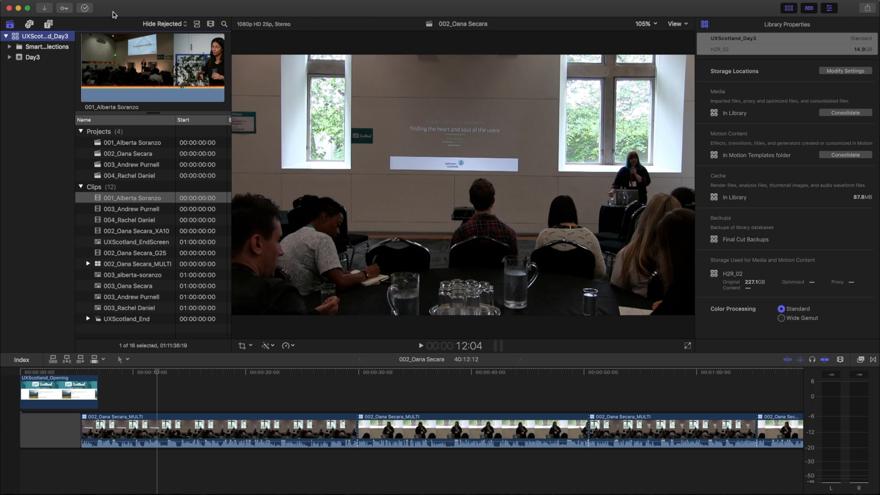
mouse_move(115, 15)
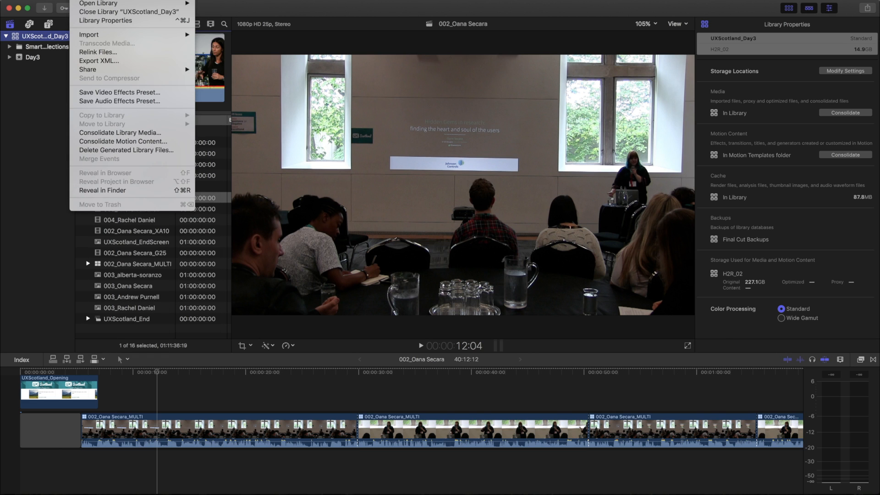
mouse_move(126, 150)
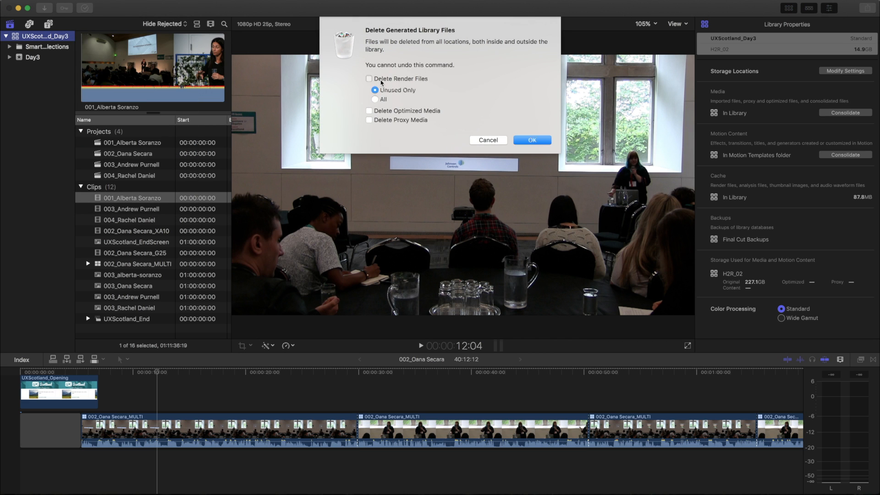
Delete all render files, optimized media and proxy media from the library
click(369, 78)
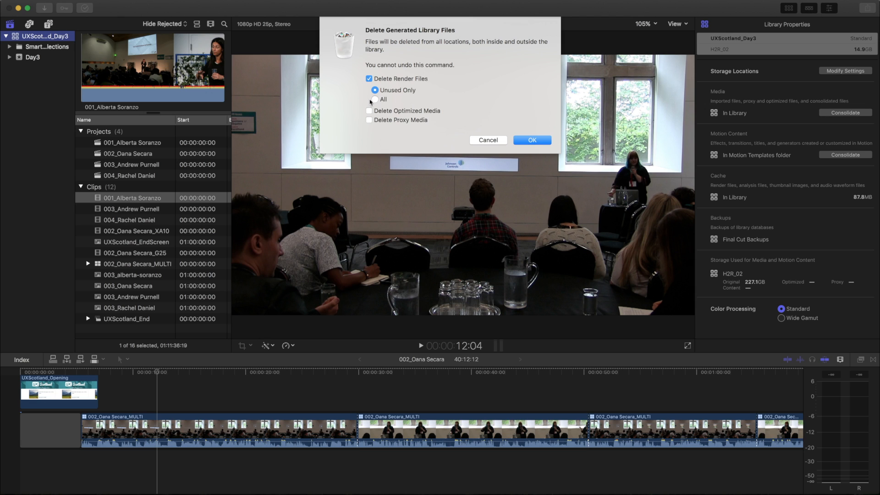
click(374, 99)
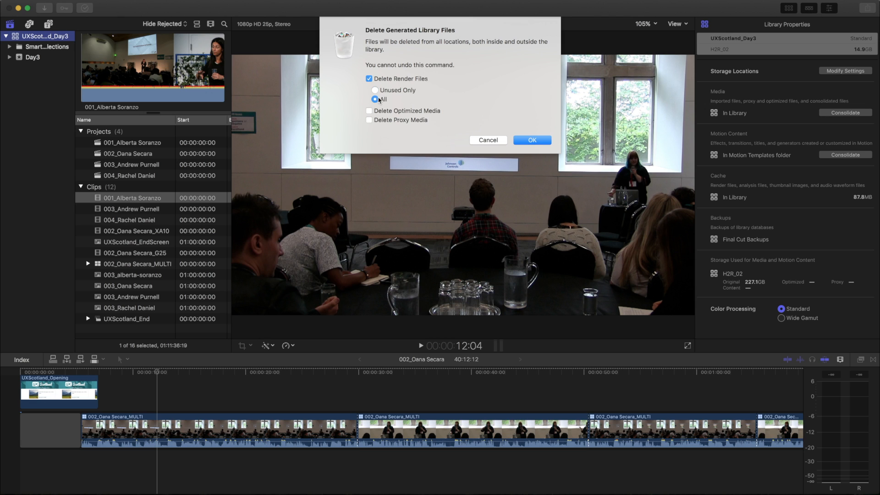
click(369, 110)
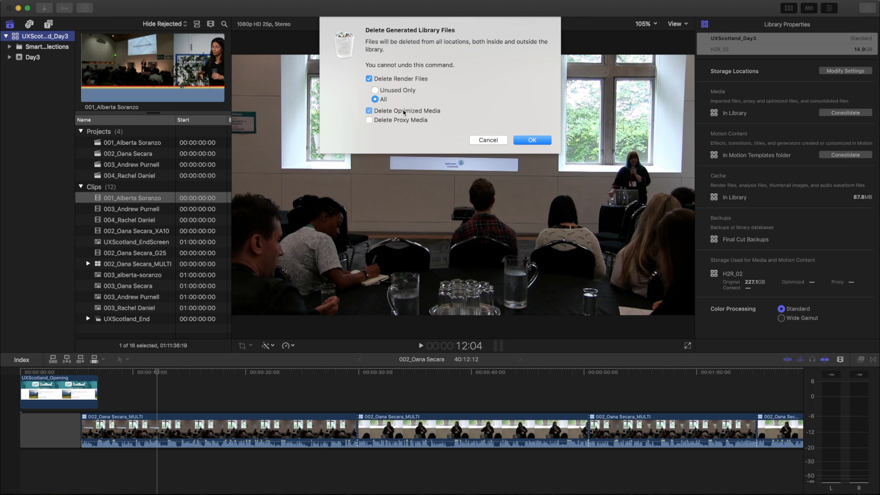
click(369, 120)
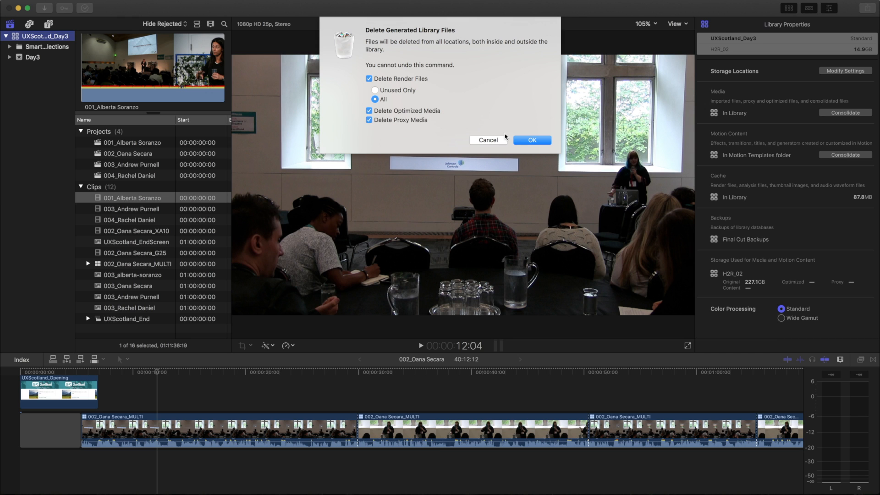
click(532, 139)
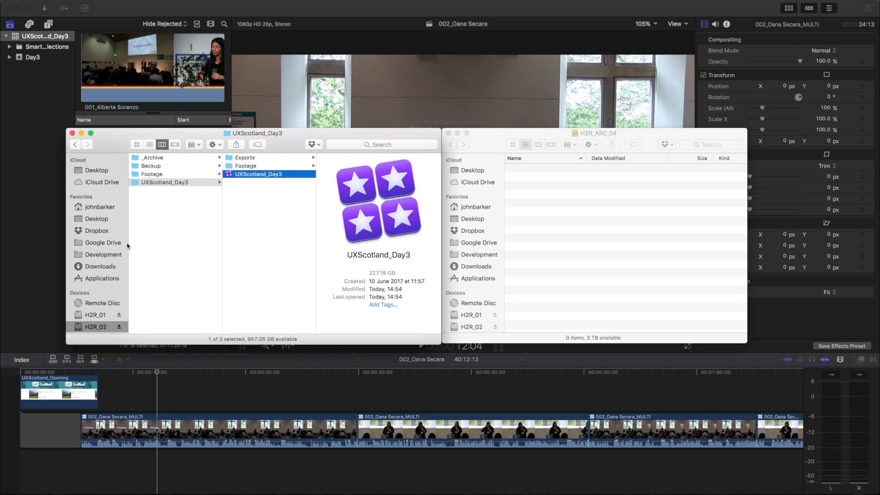
mouse_move(193, 225)
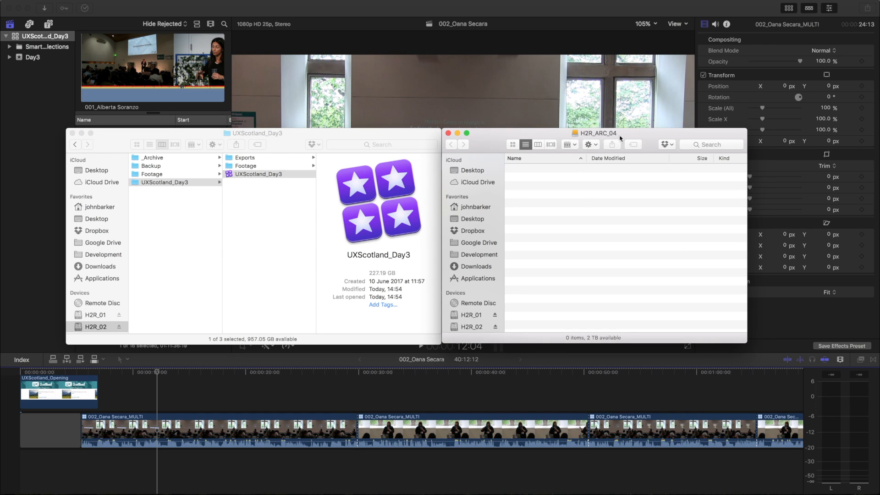
mouse_move(551, 220)
text(UXScotland)
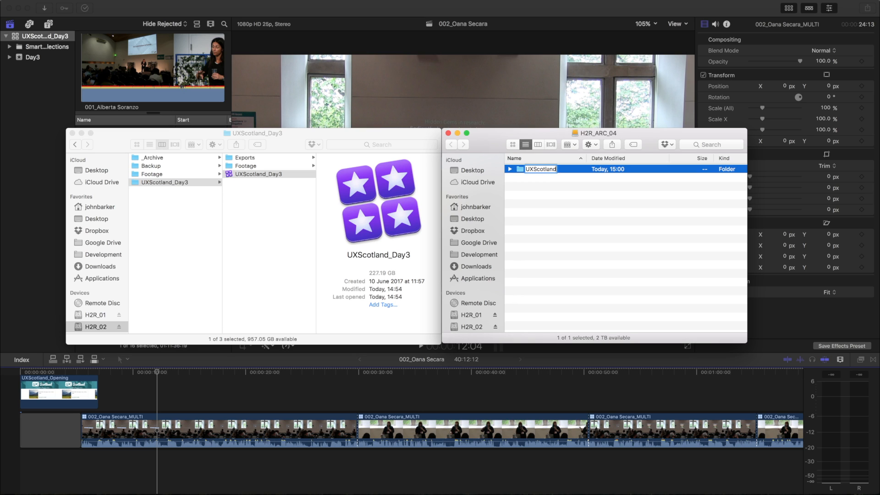
Name the new folder on H2R_ARC_04 'UXScotland2017_Day3_Arc'
text(2017)
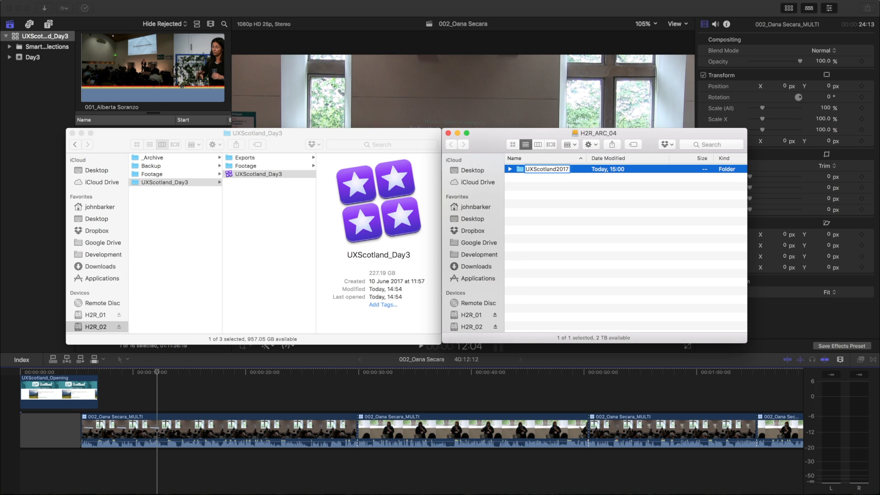
text(_Day3)
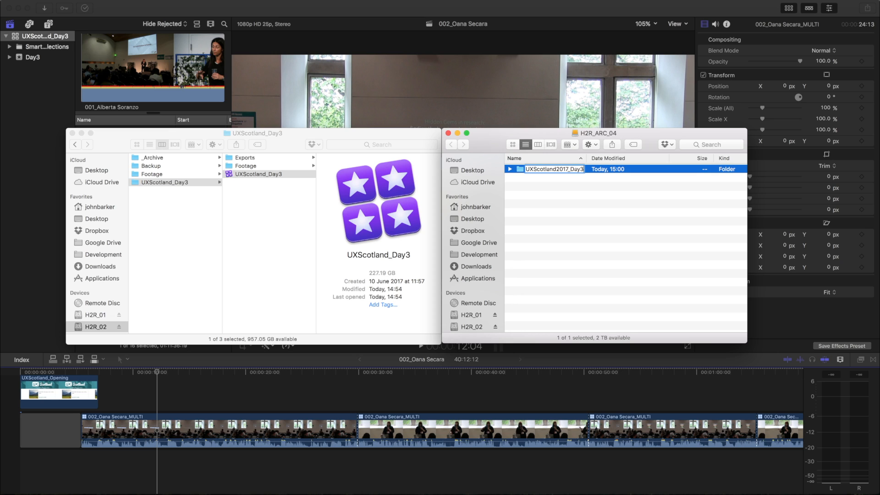
text(_Arc)
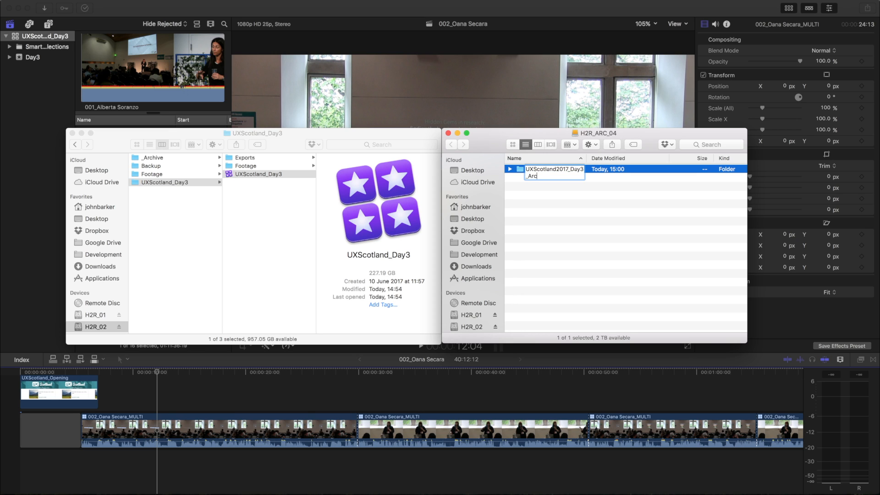
key(Return)
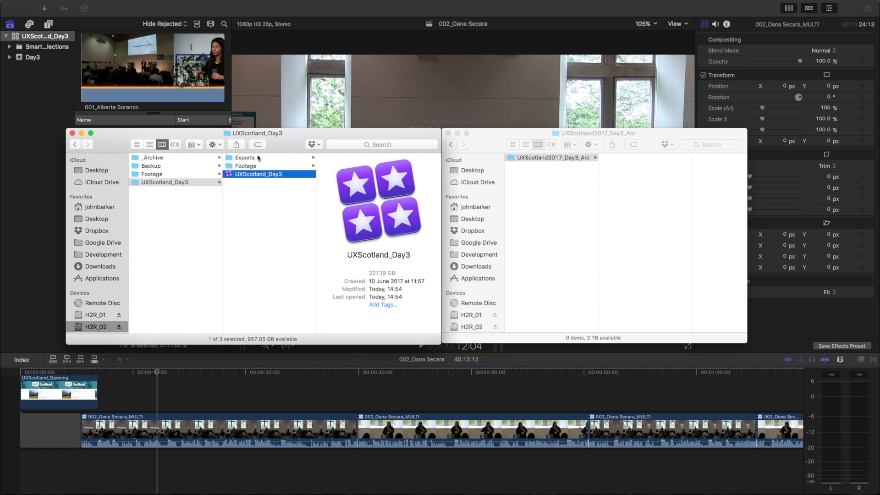
Browse to Exports > Day3 on the source drive and create an 'Exports' archive folder
click(245, 157)
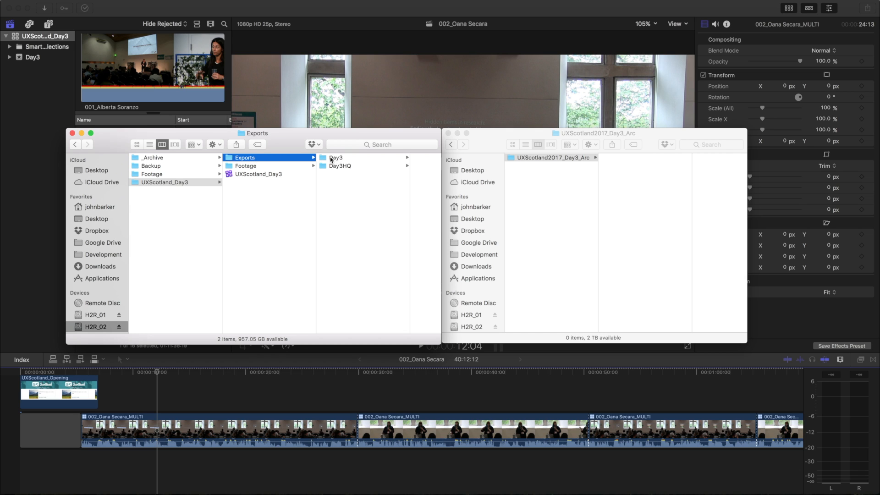
click(336, 157)
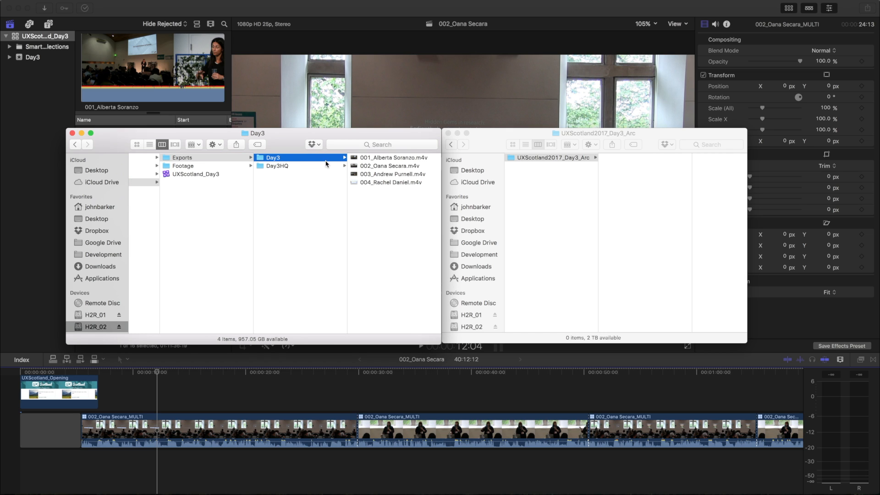
mouse_move(653, 206)
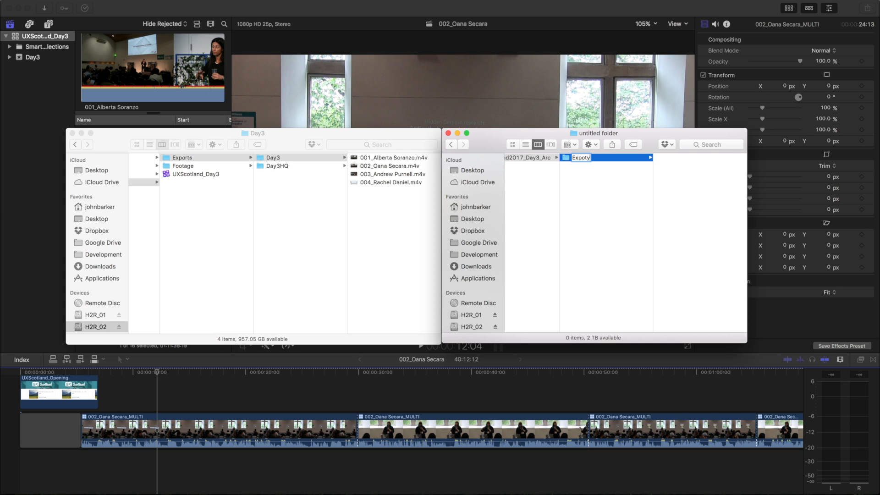
text(Exports)
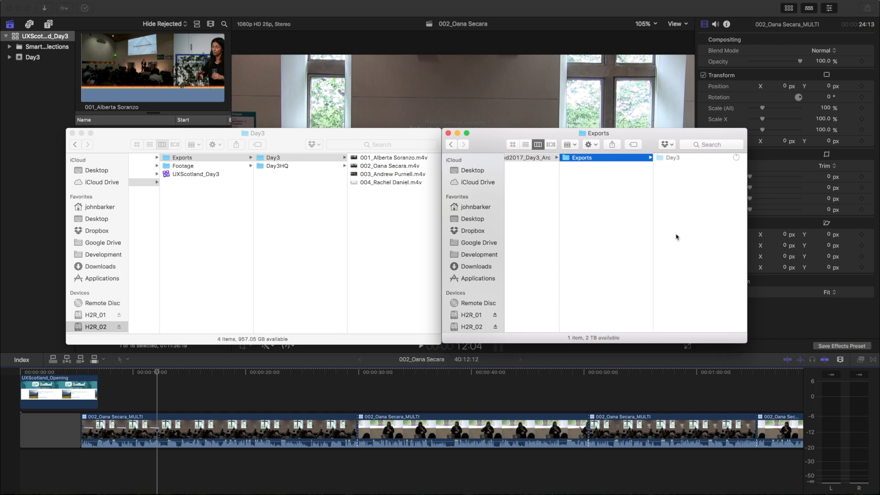
mouse_move(570, 224)
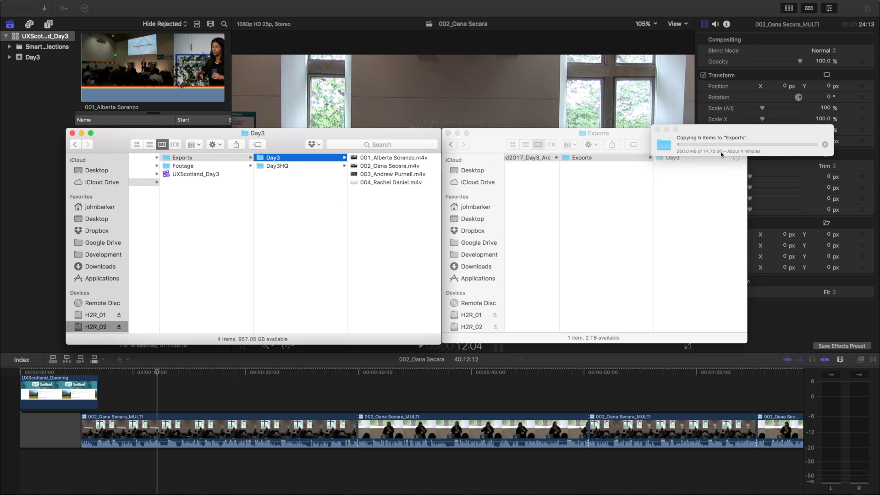
mouse_move(712, 258)
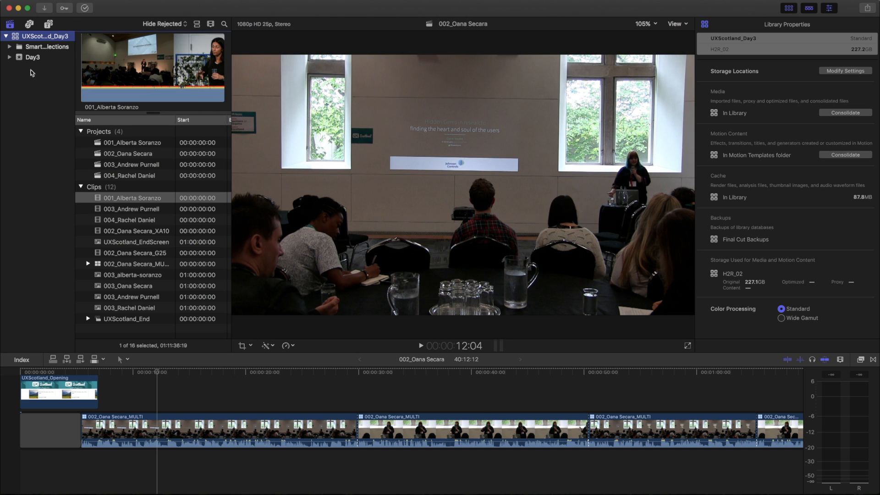
Select all four projects in the Day3 event
click(32, 57)
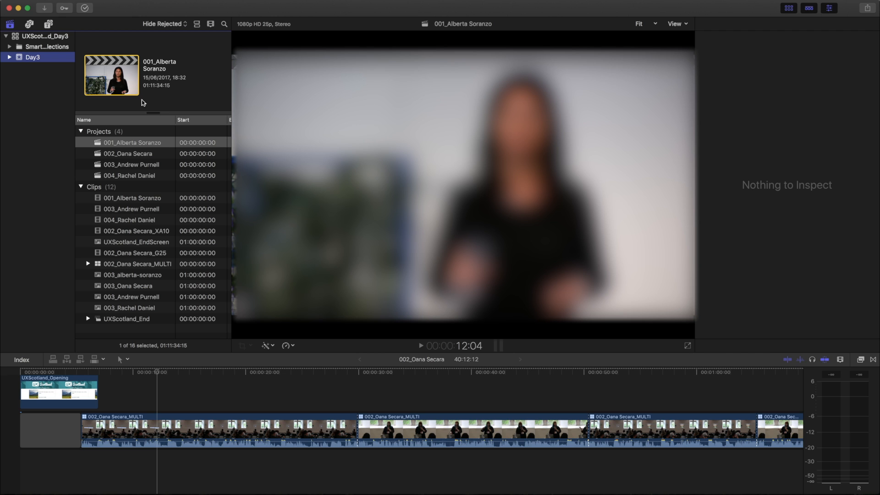
click(133, 142)
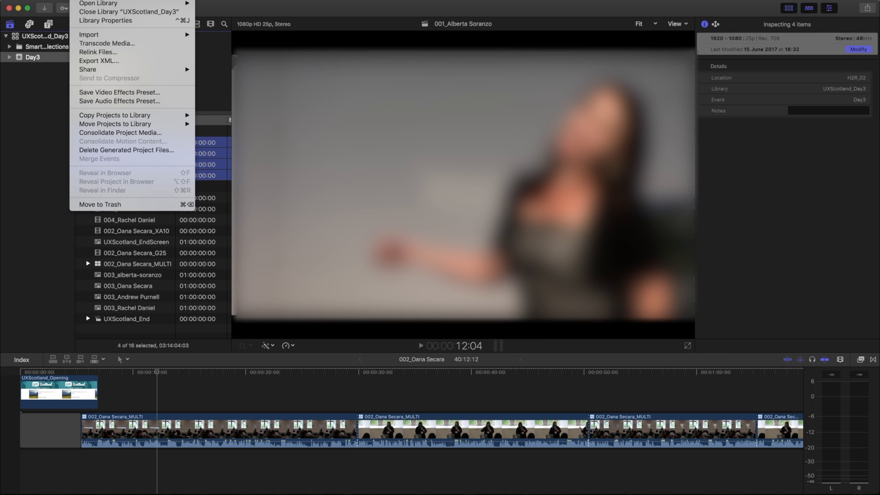
mouse_move(114, 115)
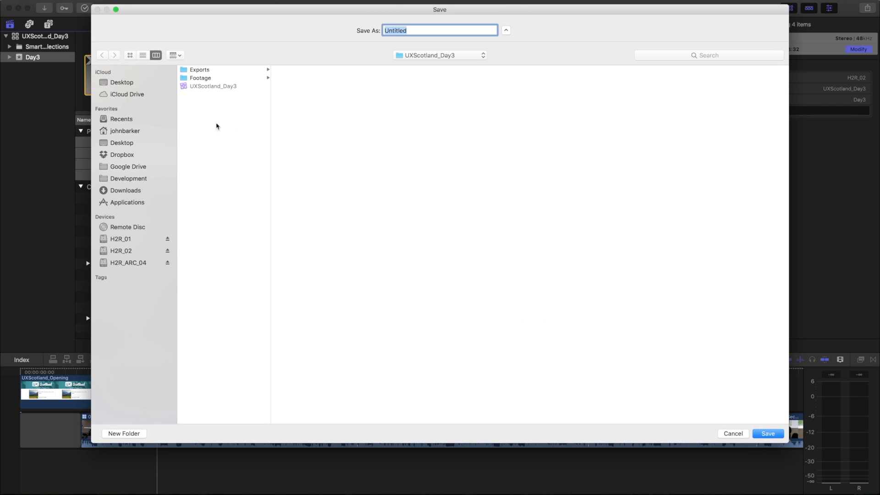
Save library 'UXScotland2017_Day3_Arc' in the UXScotland2017_Day3_Arc folder on H2R_ARC_04
click(128, 263)
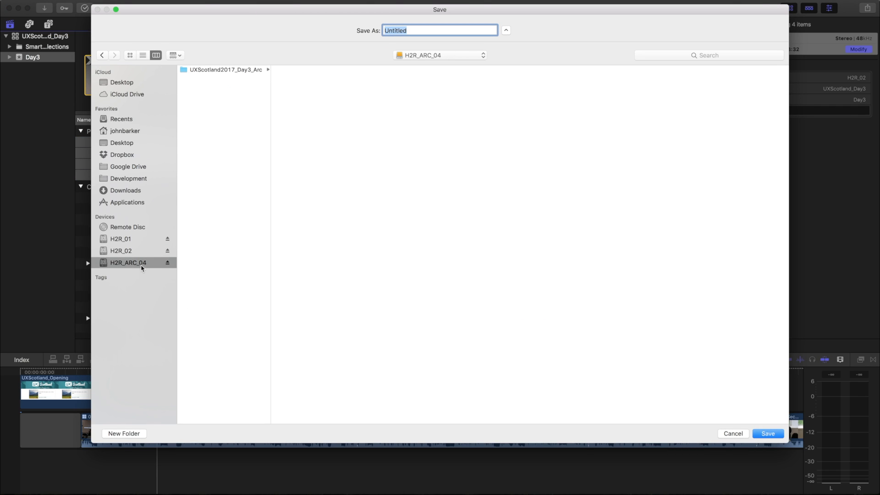
click(225, 69)
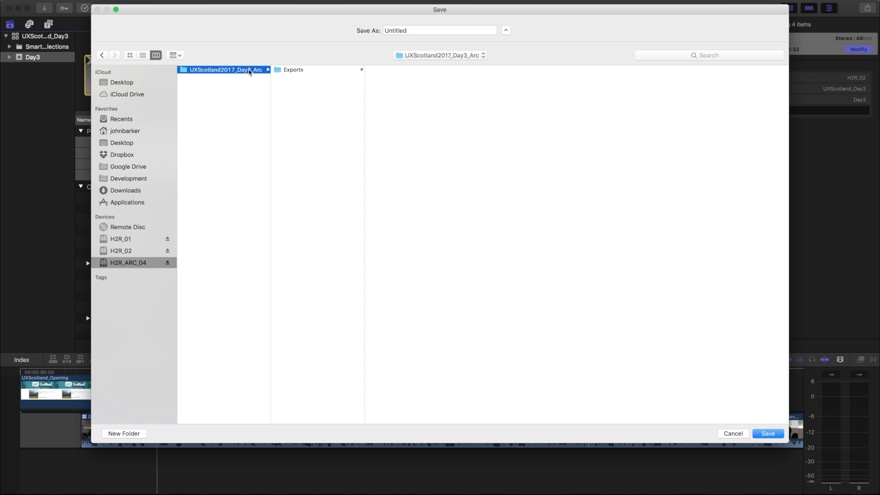
click(440, 30)
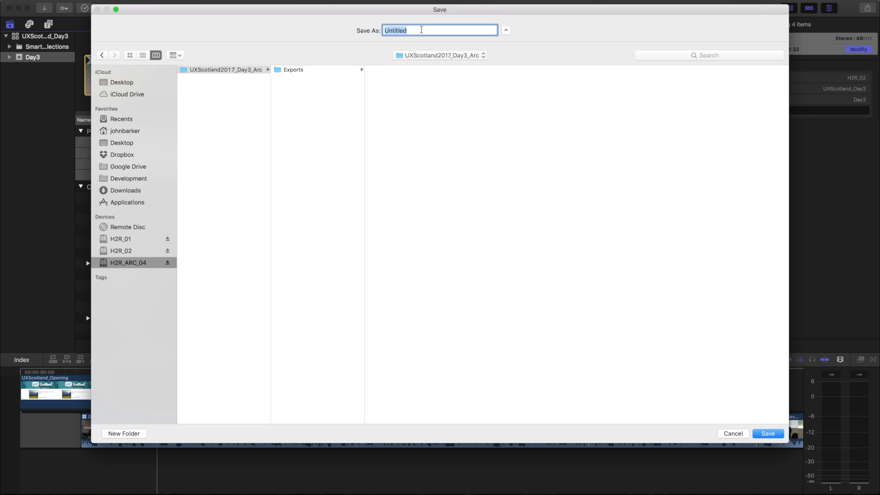
text(UXScotland2017_)
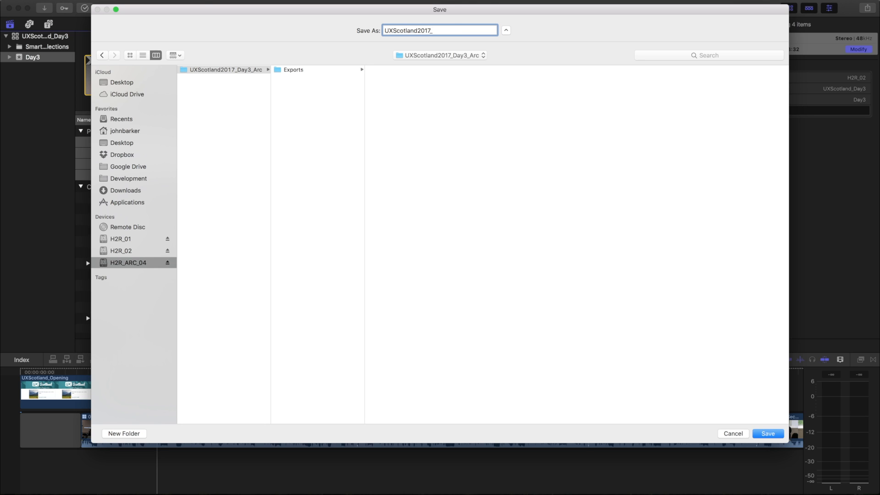
text(Day3_Arc)
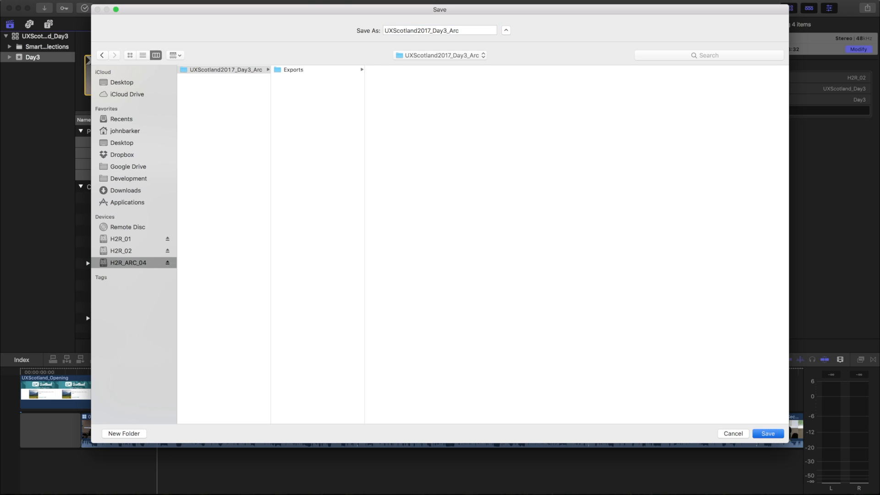
click(767, 433)
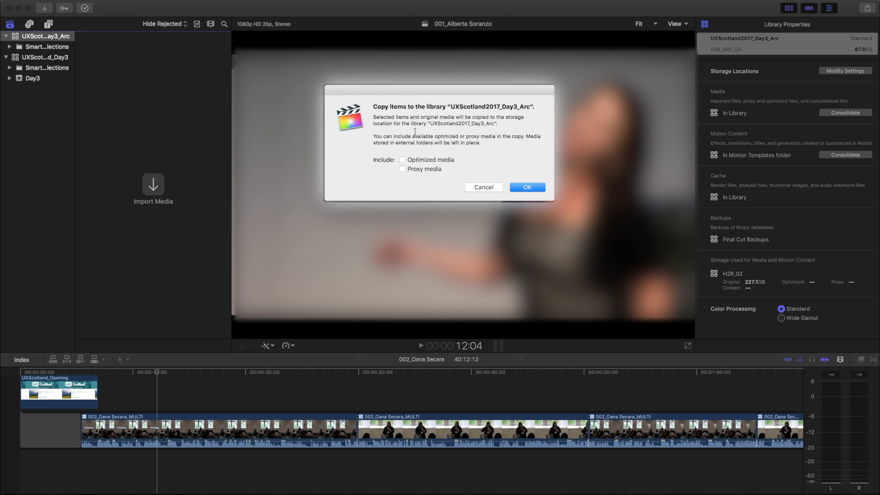
mouse_move(437, 185)
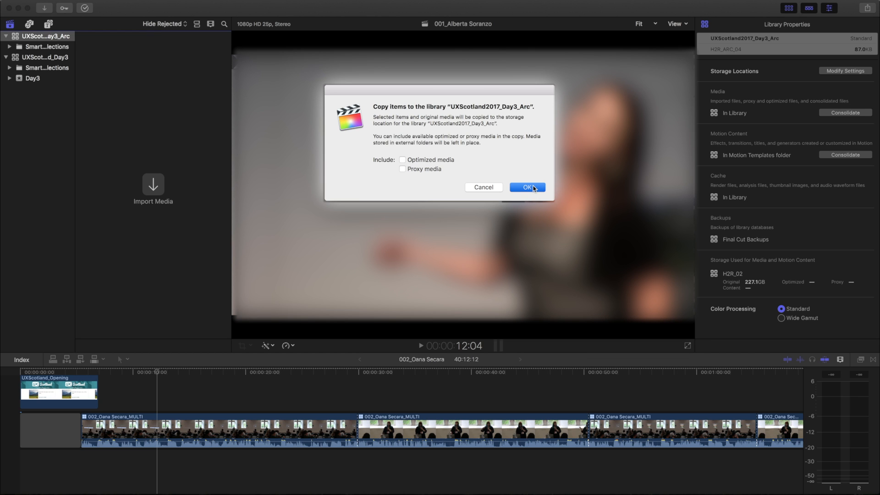
Copy the four projects with original media only, leaving optimized and proxy media unchecked
click(526, 187)
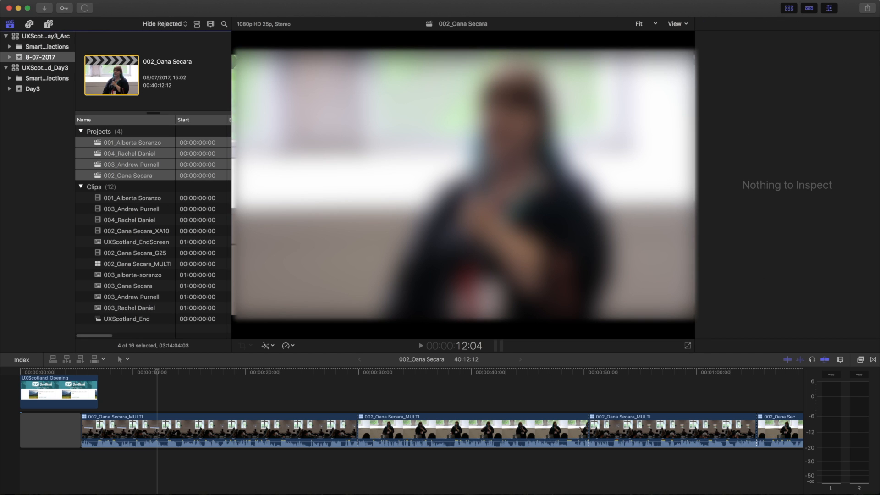
Select the copied event in the archive library and confirm background tasks are idle
click(40, 57)
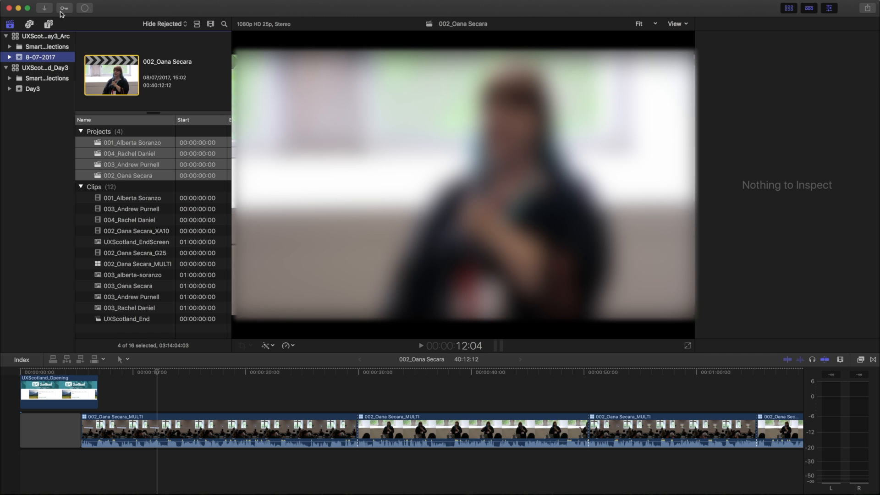
click(84, 8)
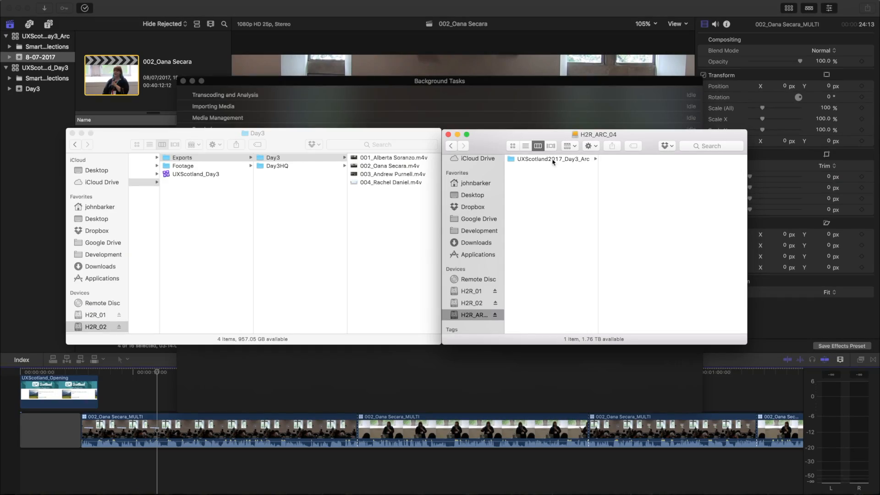
Compare the 227.11 GB archive library with the 227.19 GB UXScotland_Day3 original
click(549, 159)
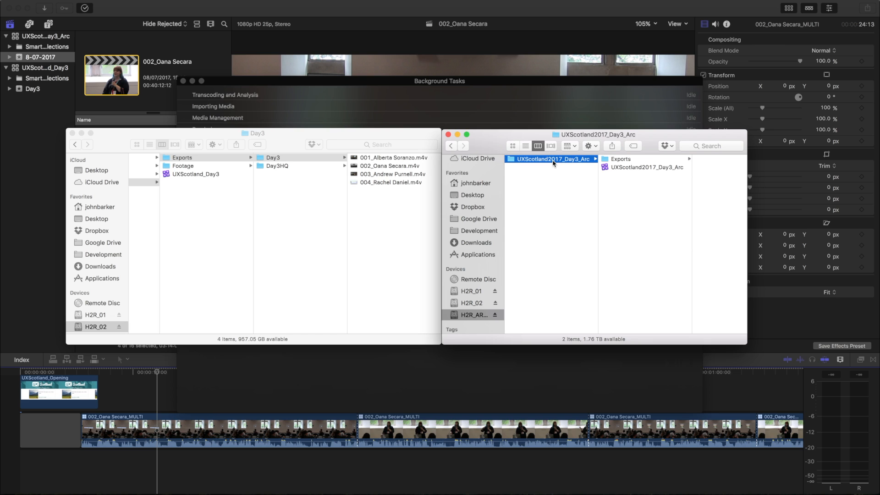
click(621, 167)
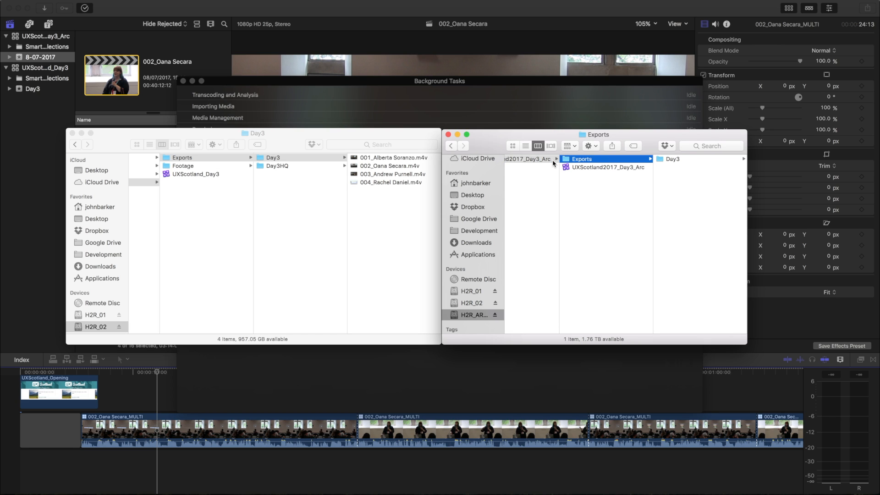
click(606, 167)
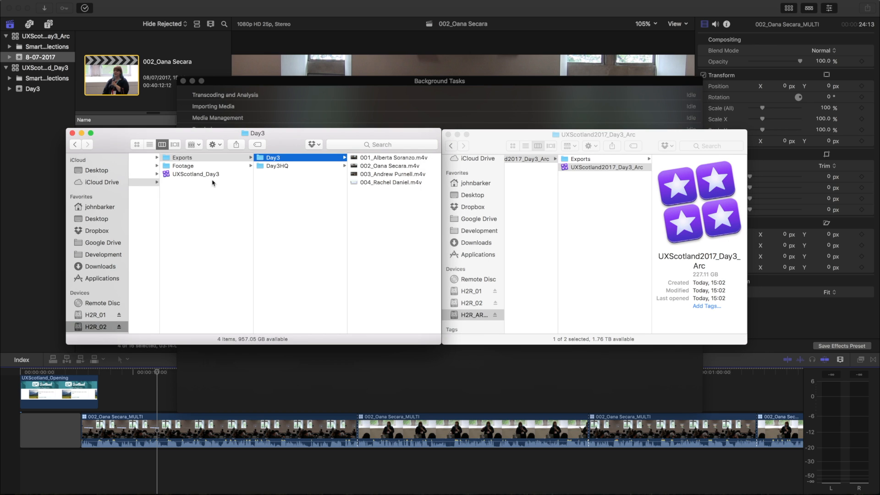
click(195, 174)
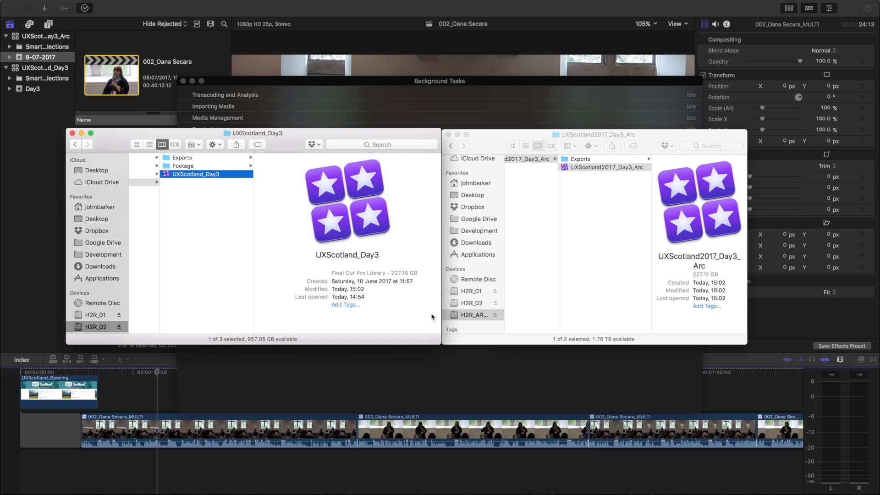
mouse_move(418, 259)
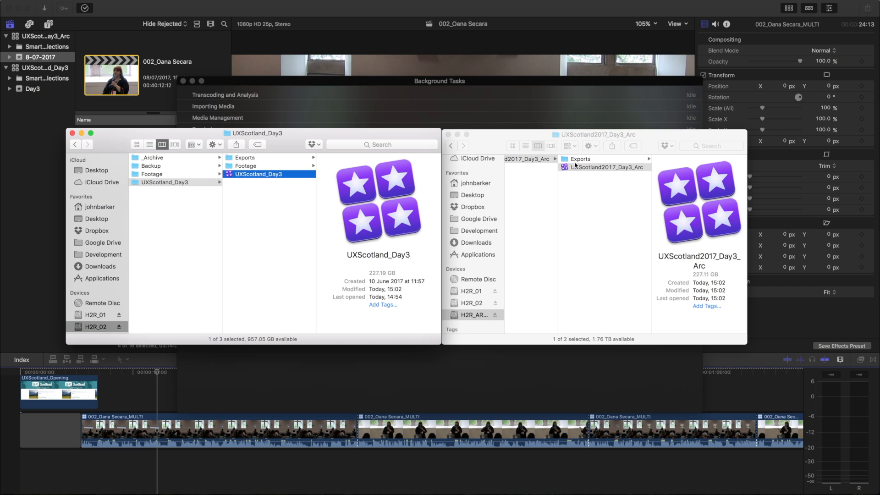
right_click(583, 166)
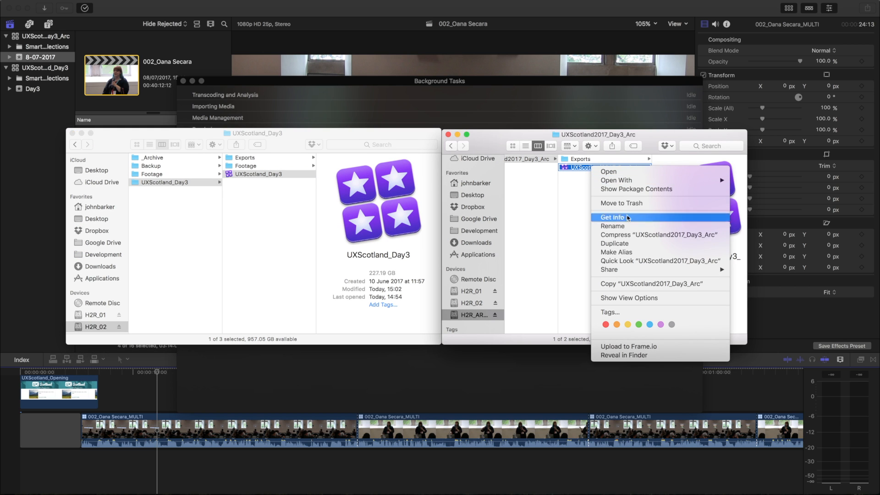
click(613, 217)
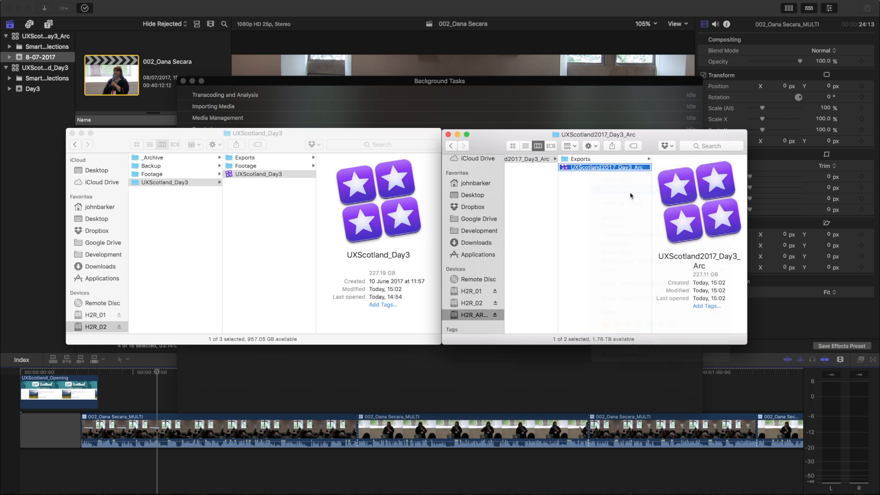
click(532, 167)
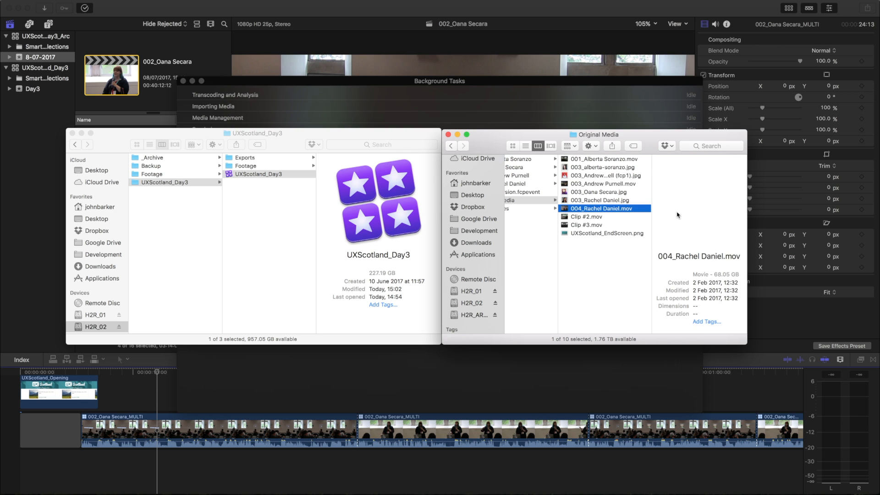
click(586, 217)
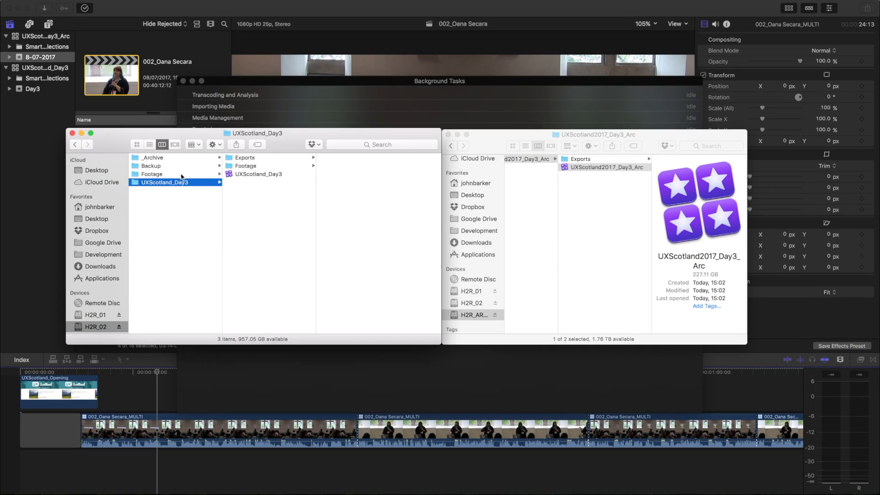
Open Footage on H2R_02 and select the G25 and XA10 camera folders
click(245, 166)
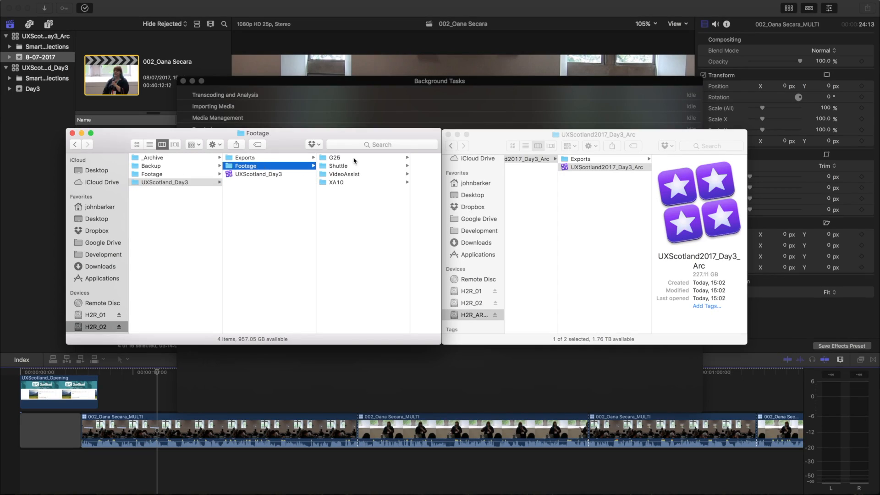
click(334, 157)
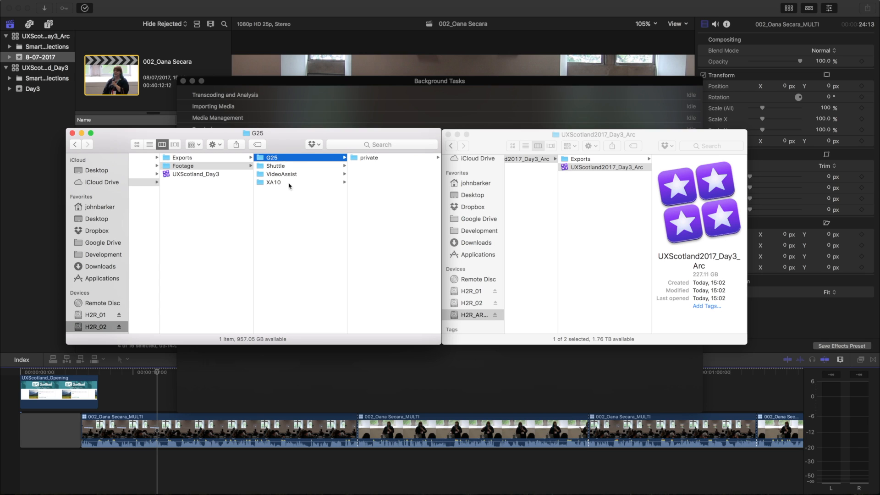
click(273, 182)
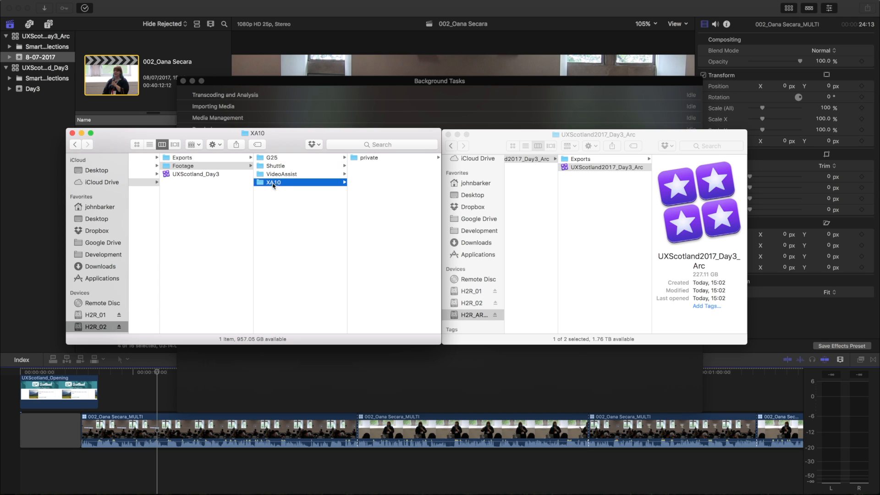
mouse_move(274, 166)
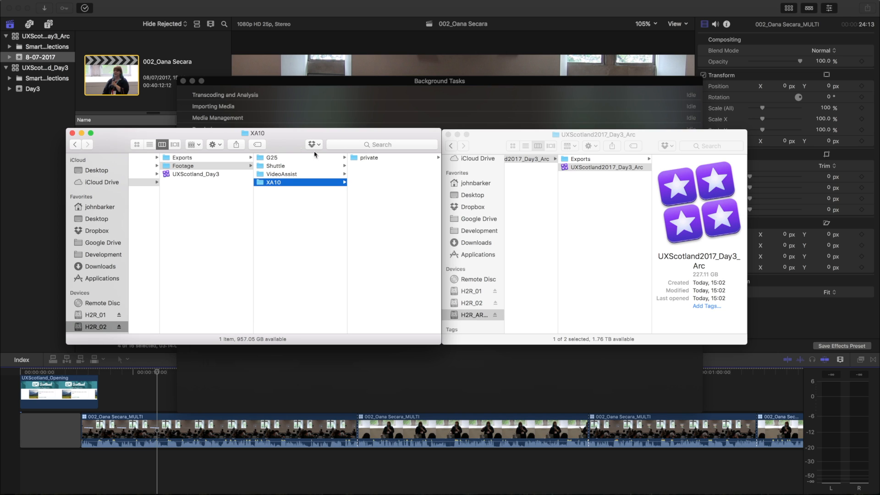
mouse_move(286, 167)
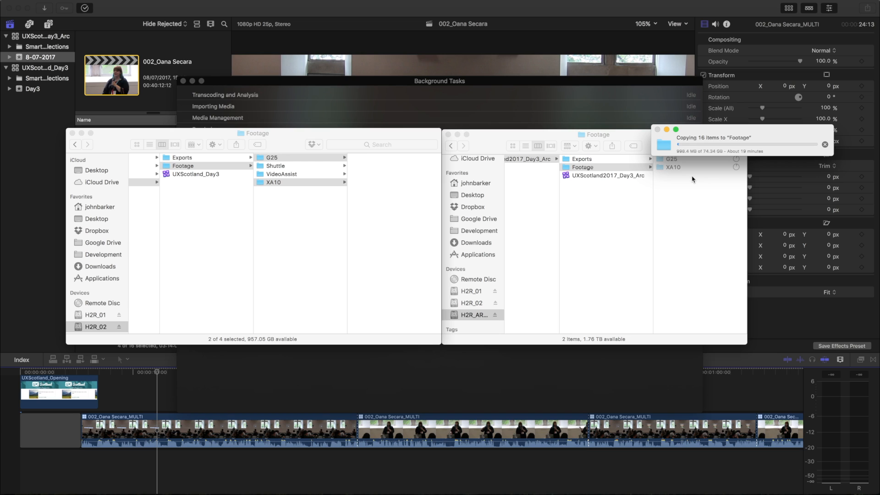
mouse_move(394, 180)
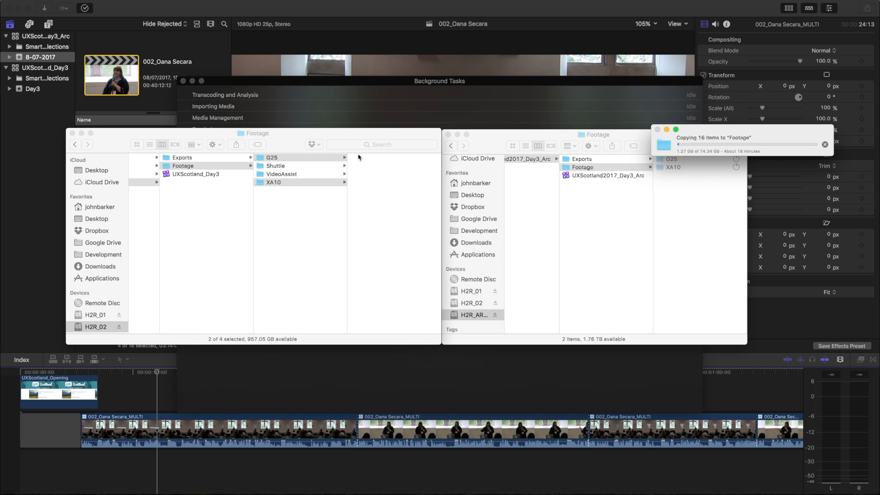
mouse_move(356, 285)
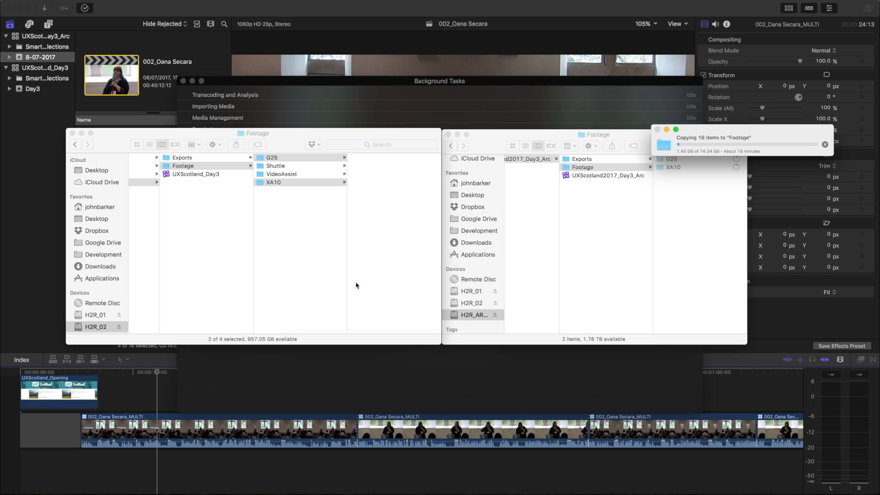